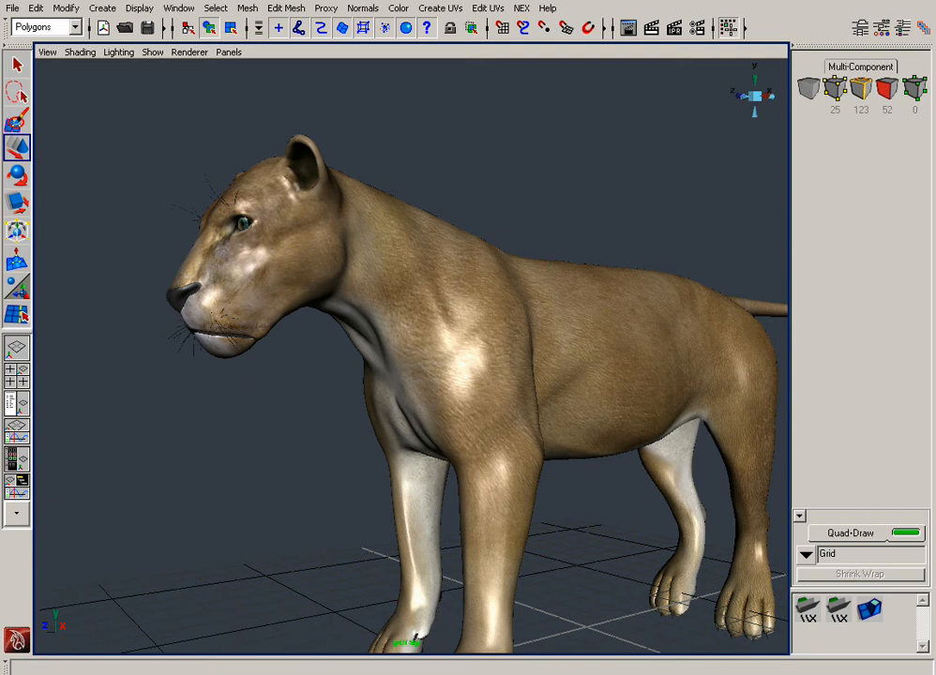
{"action": "mouse_move", "coordinate": [446, 322]}
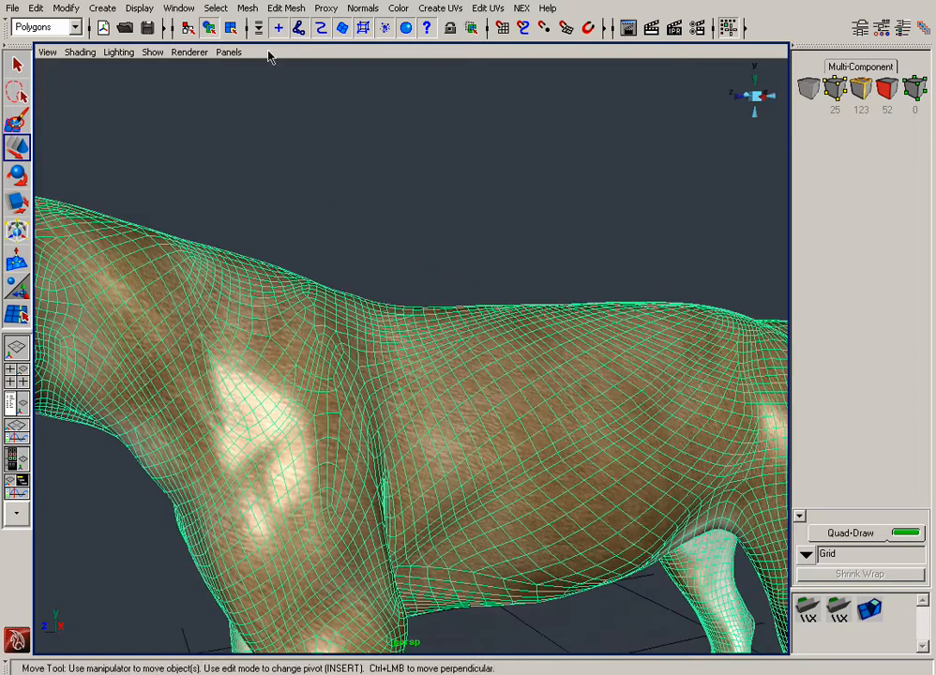
- Activate the Select Edge Loop Tool, then reveal the Convert Selection submenu under Select
{"action": "left_click", "coordinate": [216, 7]}
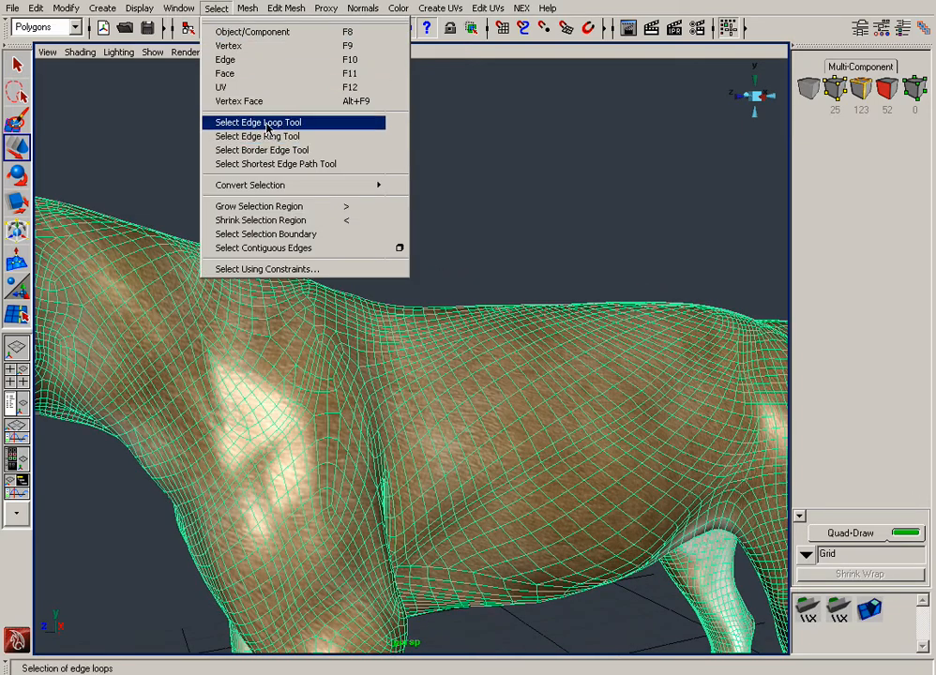
{"action": "left_click", "coordinate": [257, 122]}
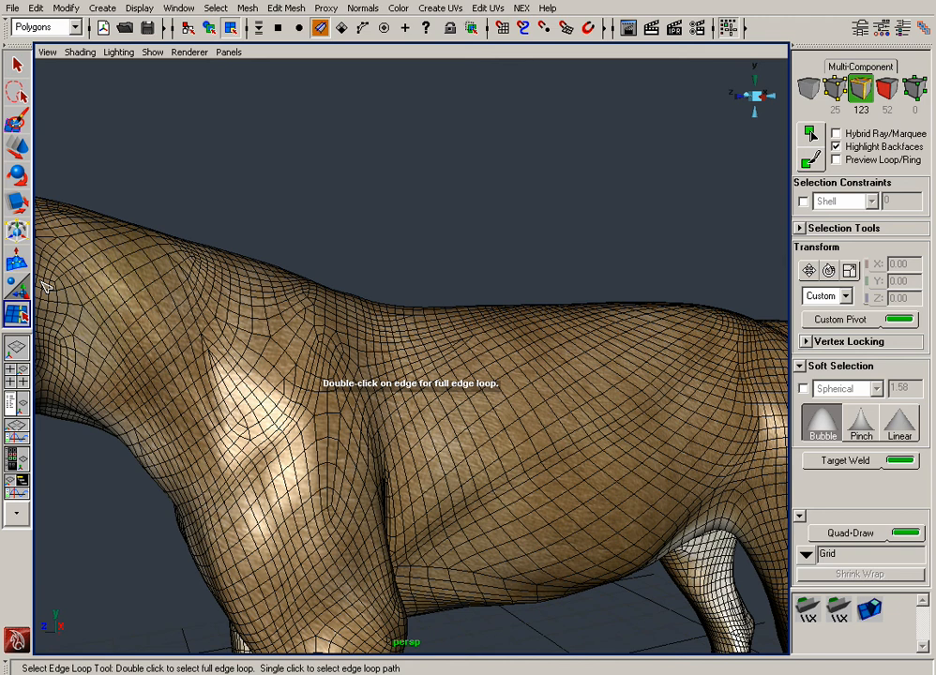
{"action": "left_click", "coordinate": [216, 8]}
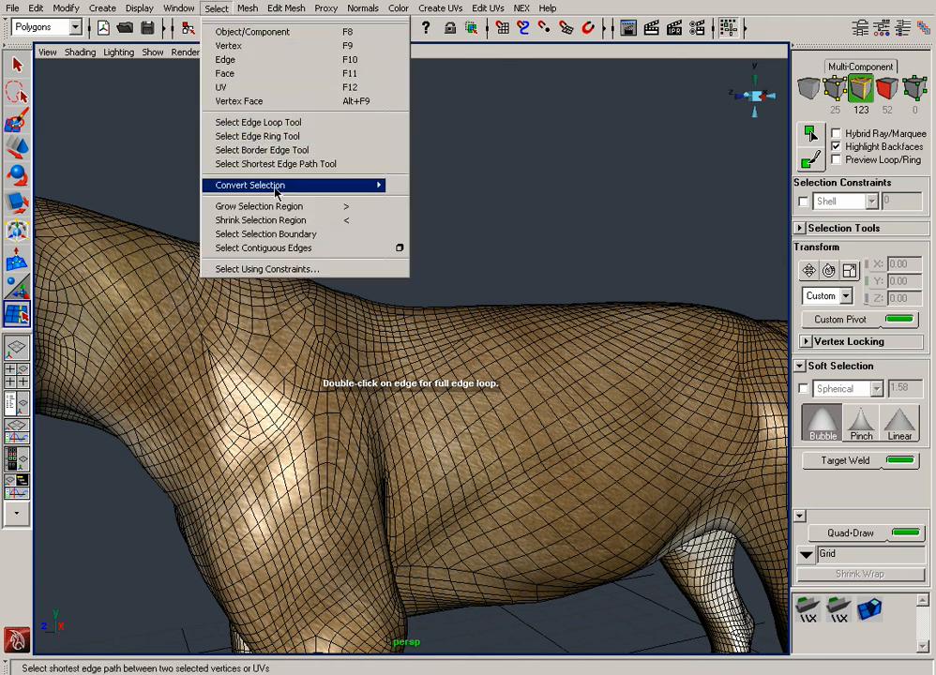
{"action": "left_click", "coordinate": [249, 186]}
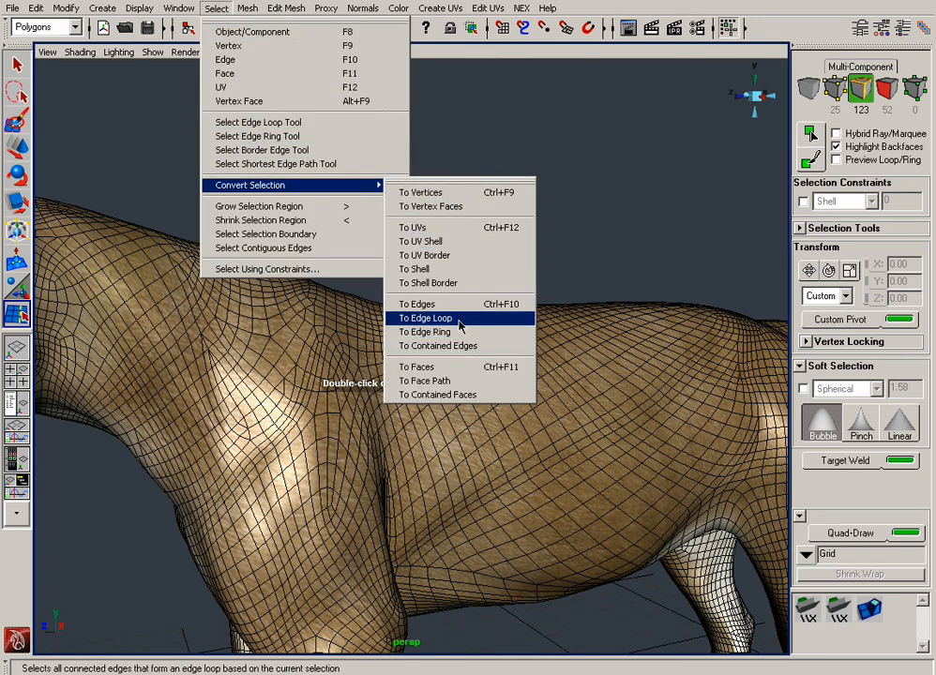
{"action": "mouse_move", "coordinate": [460, 191]}
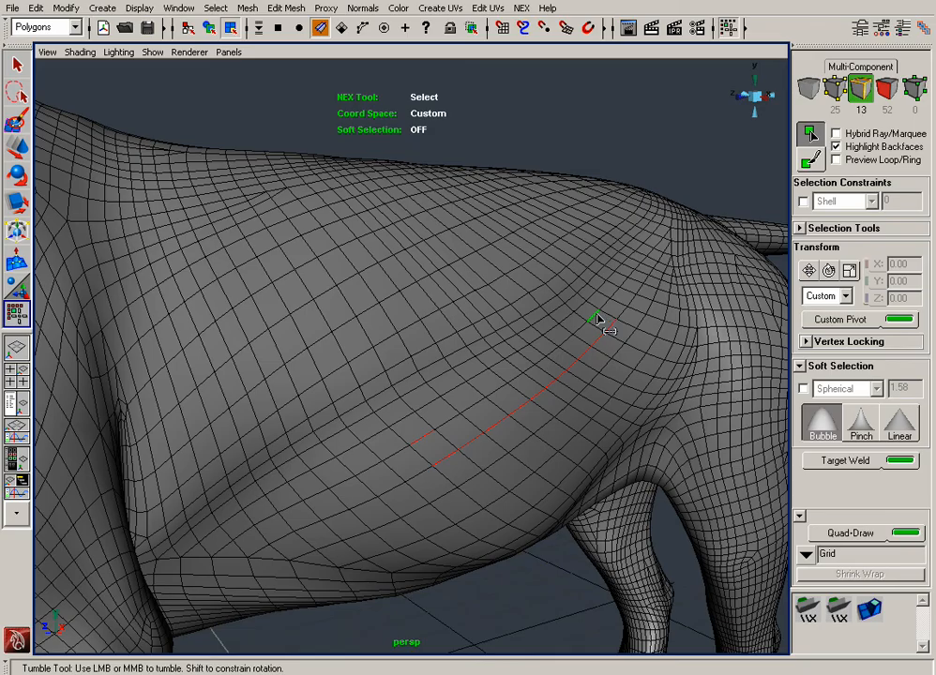
- Shift-select further partial edge loops and a face patch across the lioness's torso and back
{"action": "left_click_drag", "start_coordinate": [596, 318], "coordinate": [371, 502]}
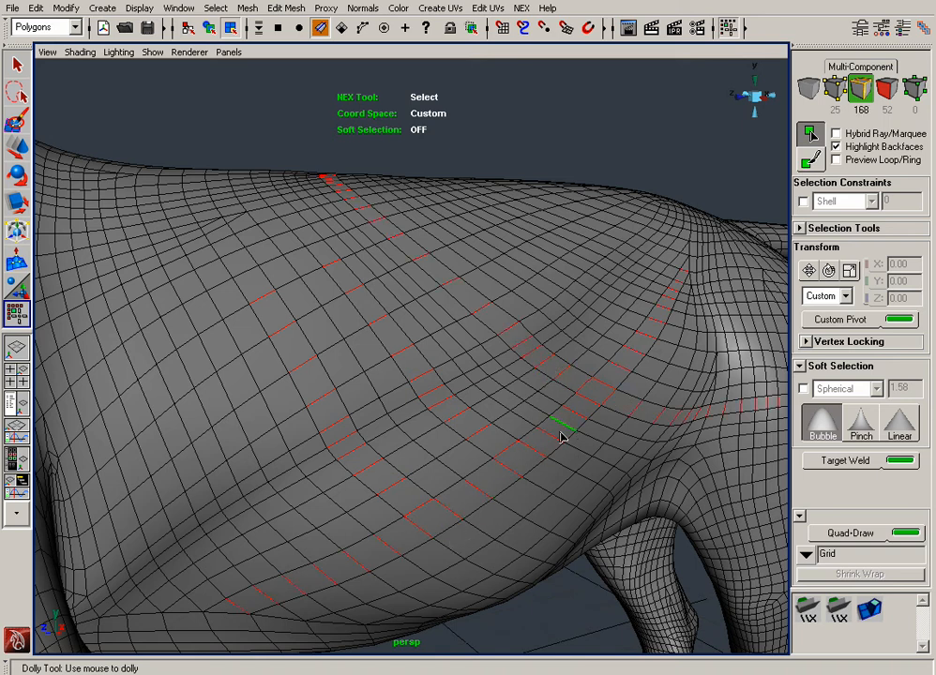
{"action": "left_click_drag", "start_coordinate": [563, 435], "coordinate": [467, 481]}
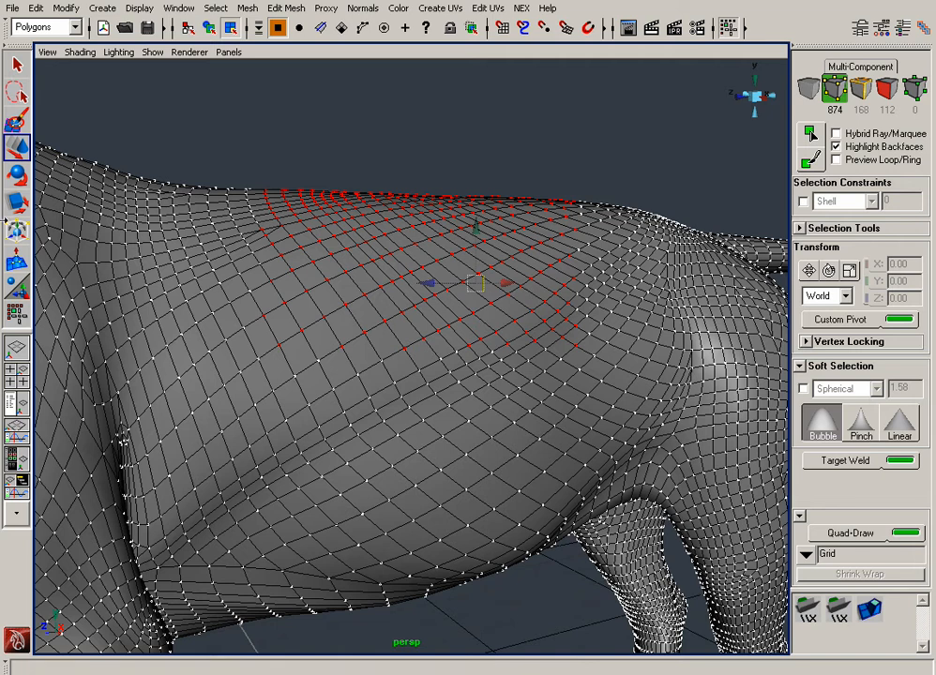
- Orbit the view toward the lioness's belly after selecting the upper-back faces
{"action": "left_click_drag", "start_coordinate": [478, 282], "coordinate": [478, 272]}
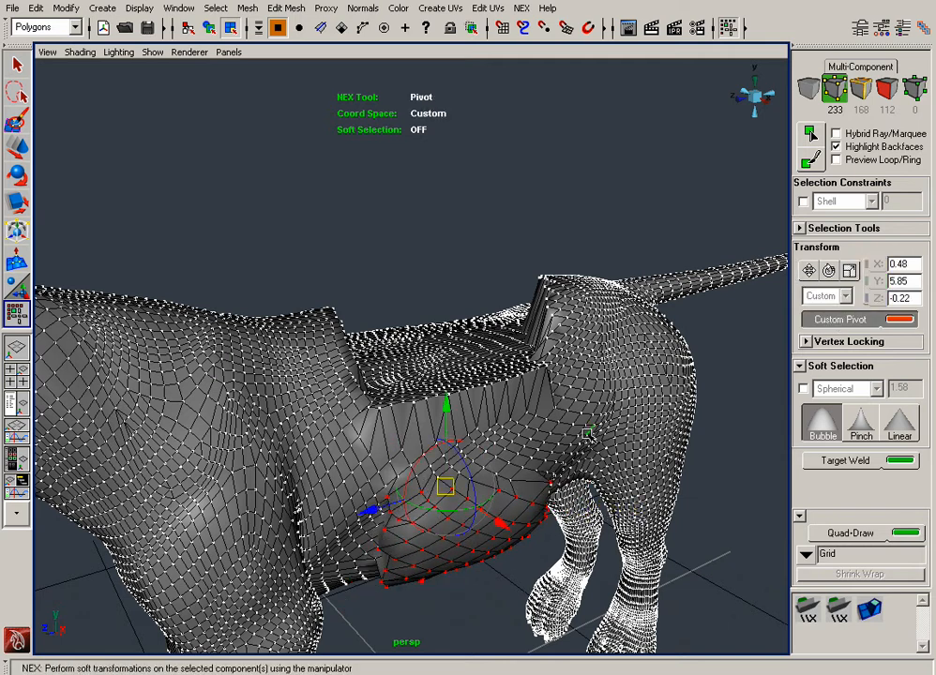
- Ctrl-drag the NEX pivot to snap it onto several spots of the belly and hind-leg surface
{"action": "left_click_drag", "start_coordinate": [446, 486], "coordinate": [385, 449]}
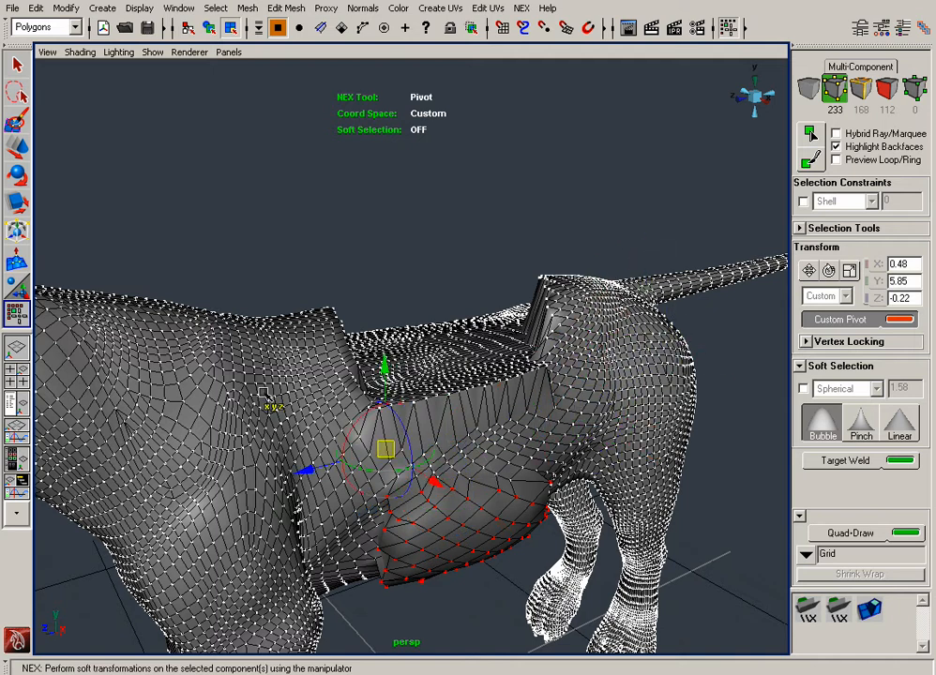
{"action": "left_click_drag", "start_coordinate": [384, 446], "coordinate": [297, 436]}
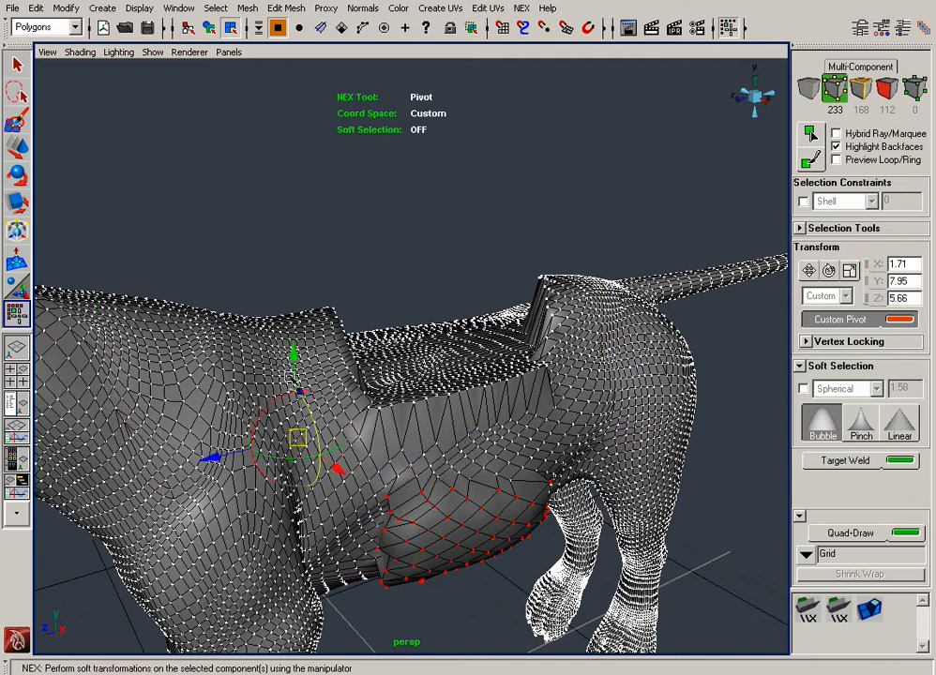
{"action": "left_click_drag", "start_coordinate": [297, 435], "coordinate": [566, 432]}
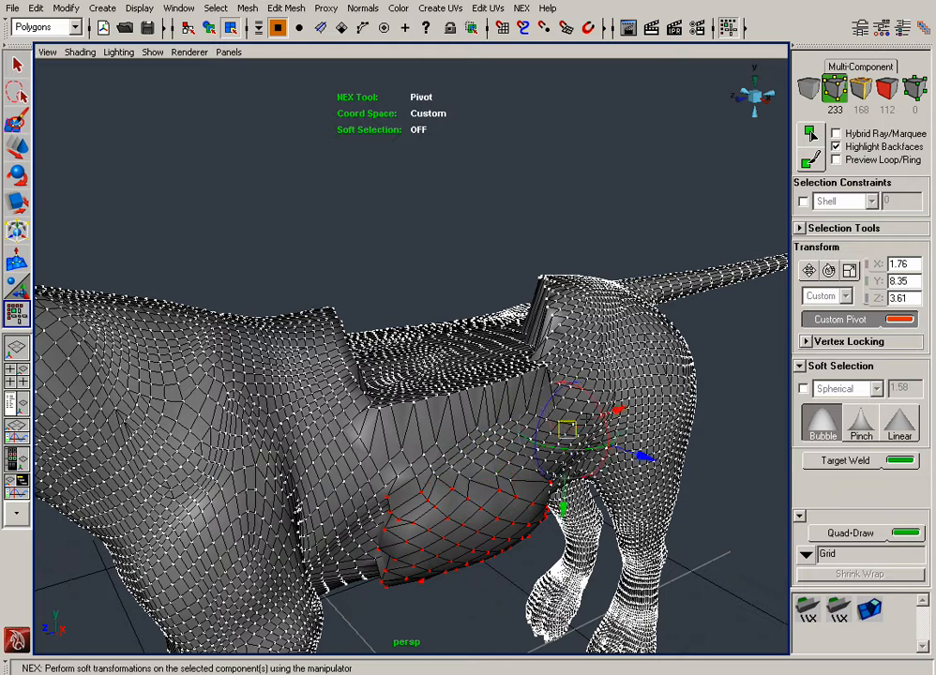
{"action": "left_click_drag", "start_coordinate": [566, 432], "coordinate": [583, 446]}
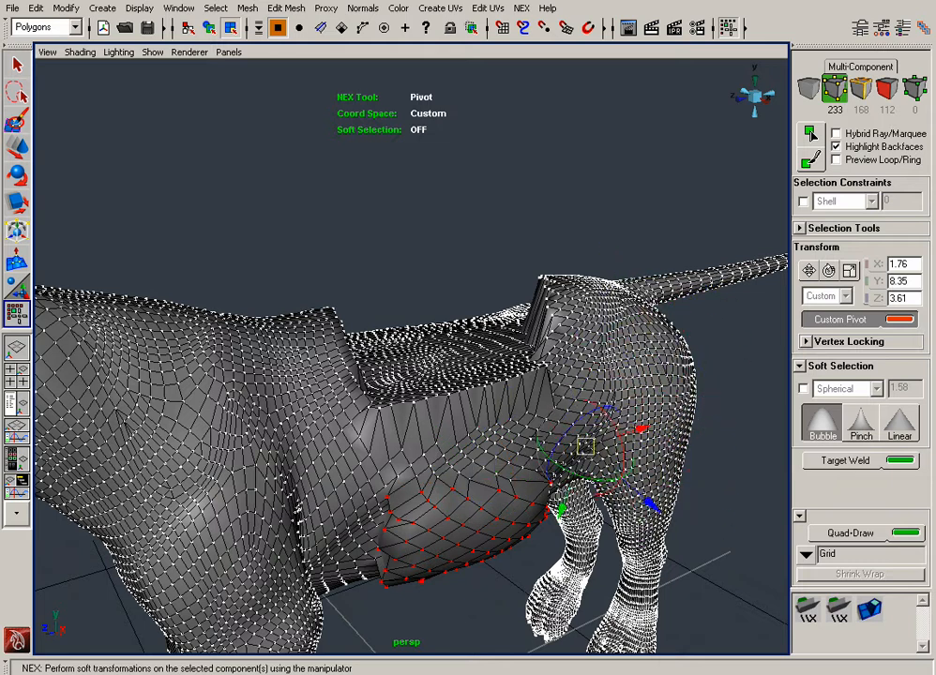